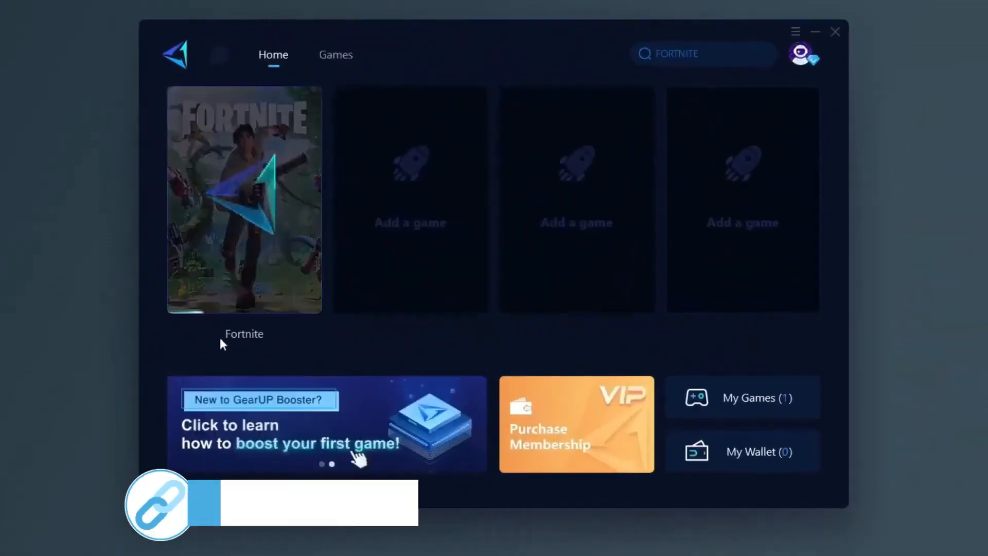
- Boost Fortnite from the GearUP Booster Home tab, reaching 56 ms ping and 0% loss
click(245, 200)
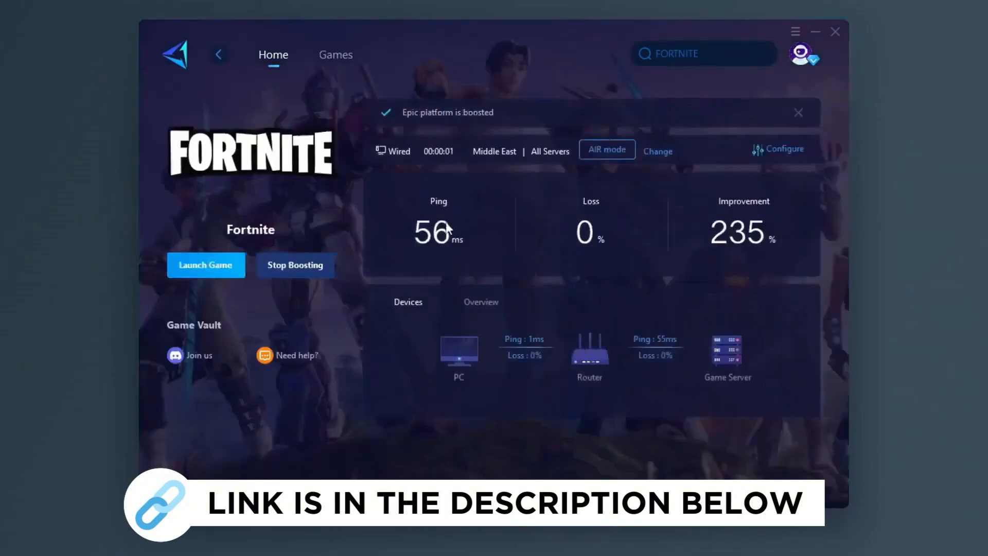
click(335, 55)
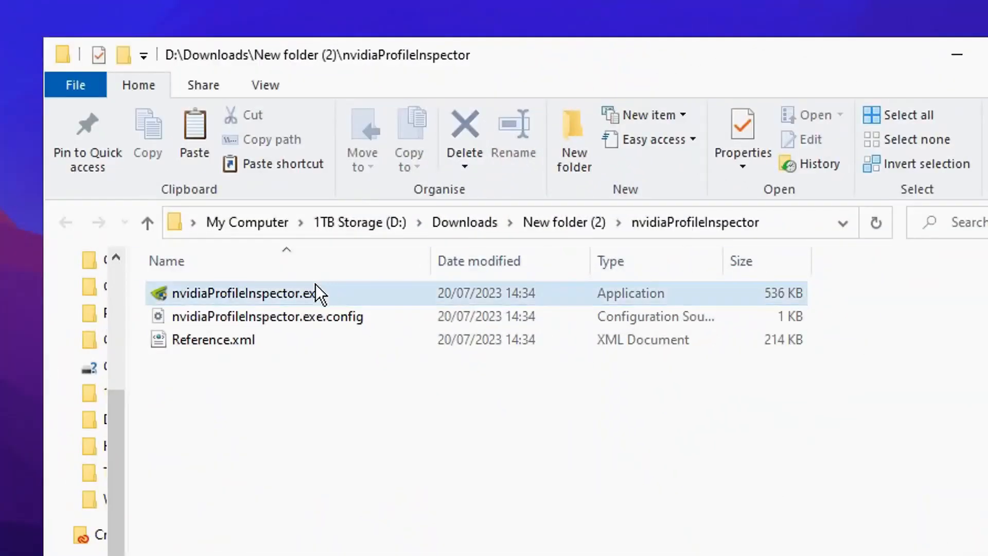
- Run nvidiaProfileInspector.exe from the extracted nvidiaProfileInspector folder
click(246, 293)
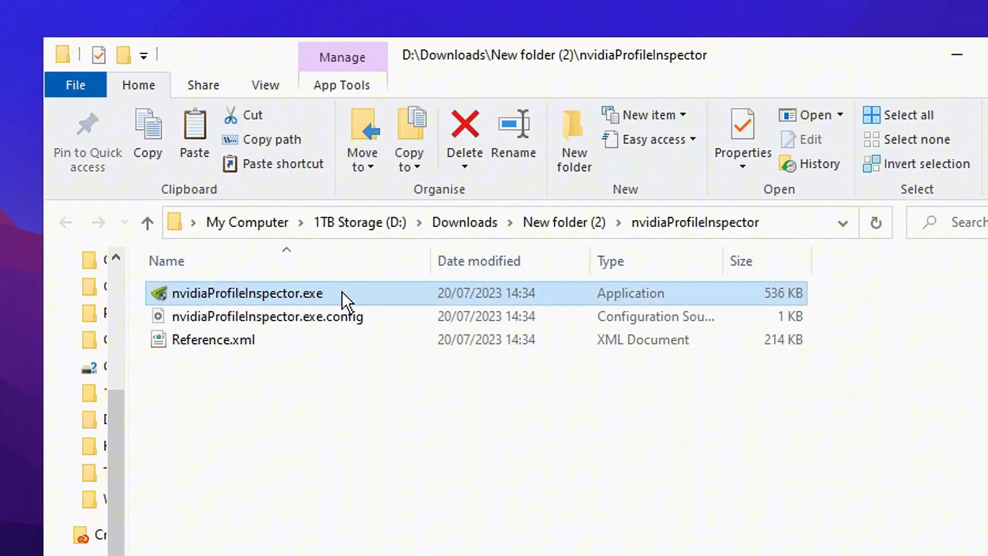
mouse_move(183, 300)
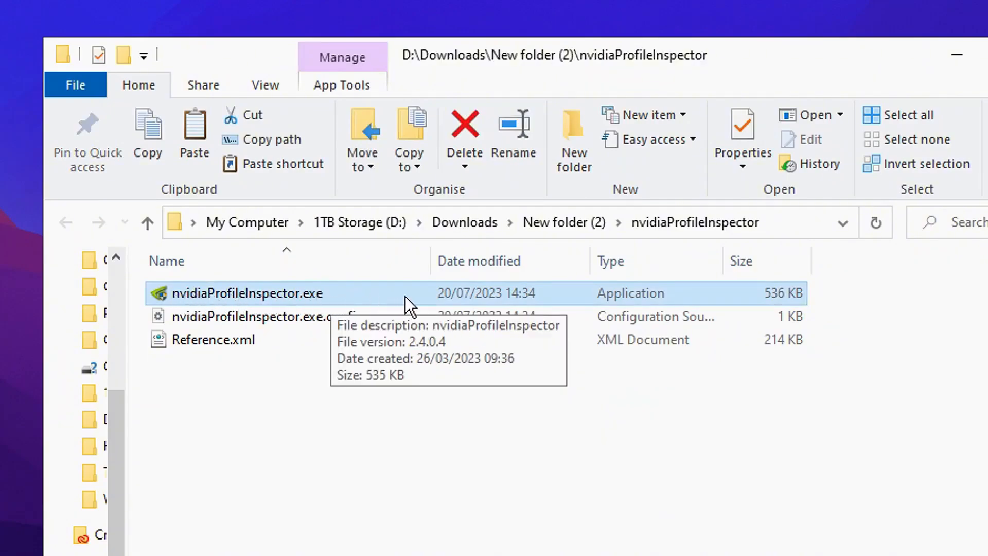
double_click(245, 292)
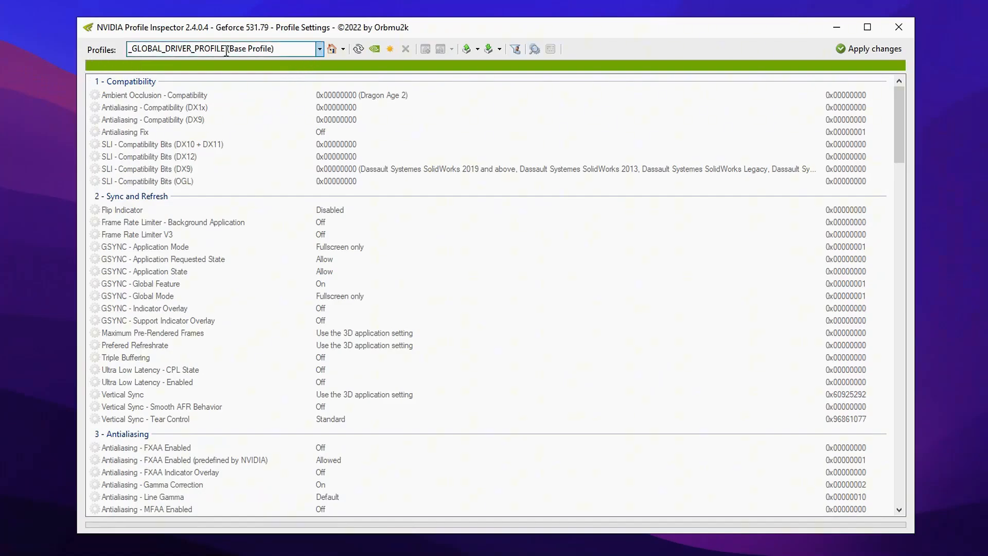
- Search the profiles list for 'fortnite' and load the Fortnite profile
click(319, 48)
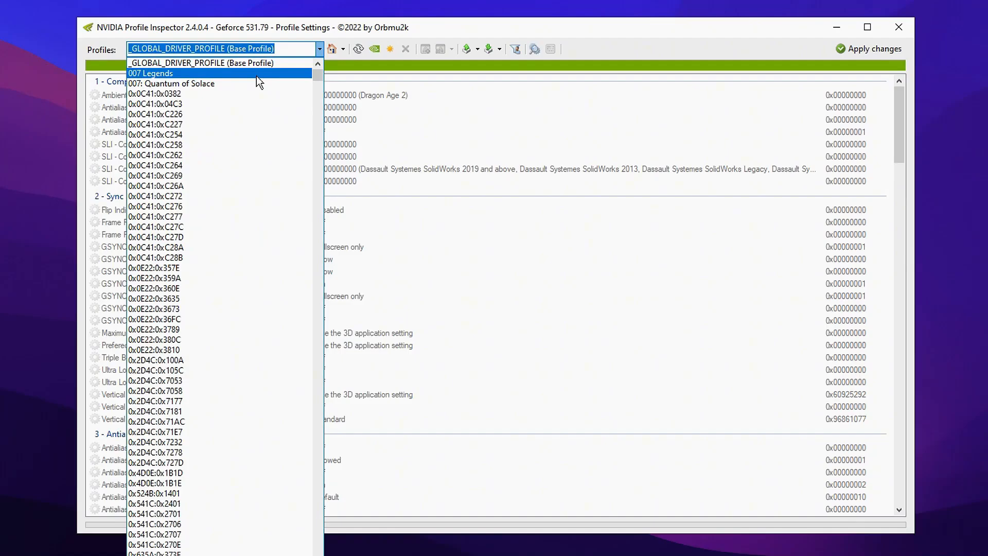
text(f)
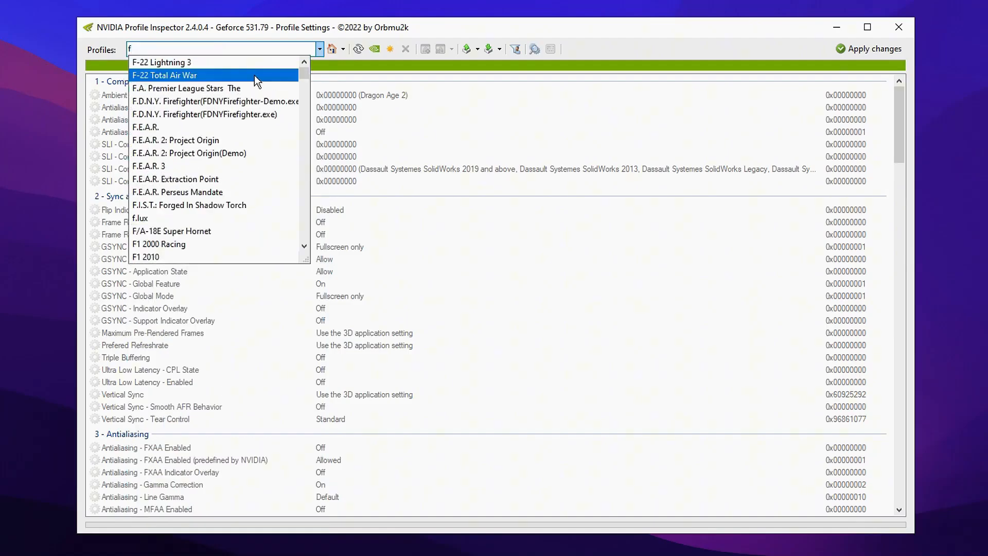
text(ortnite)
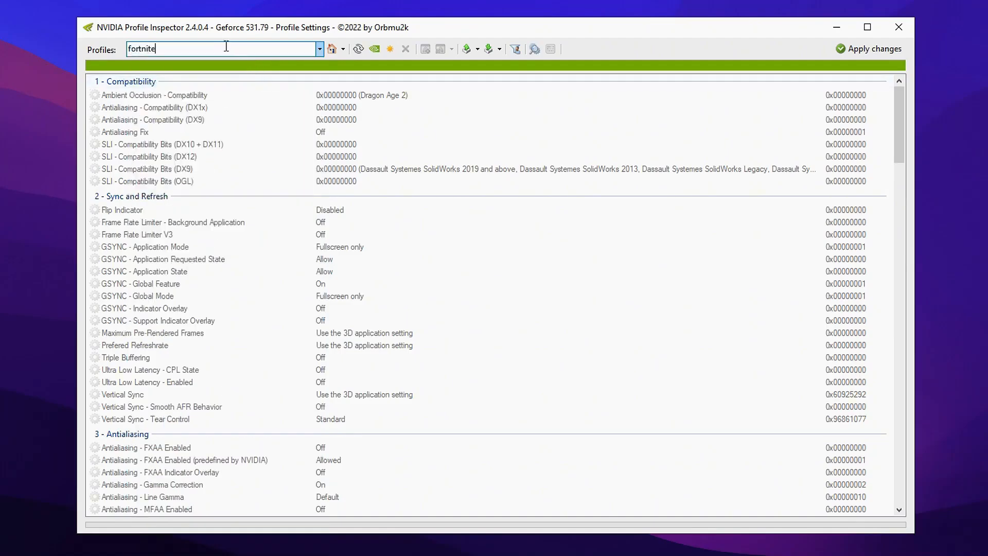
key(Backspace)
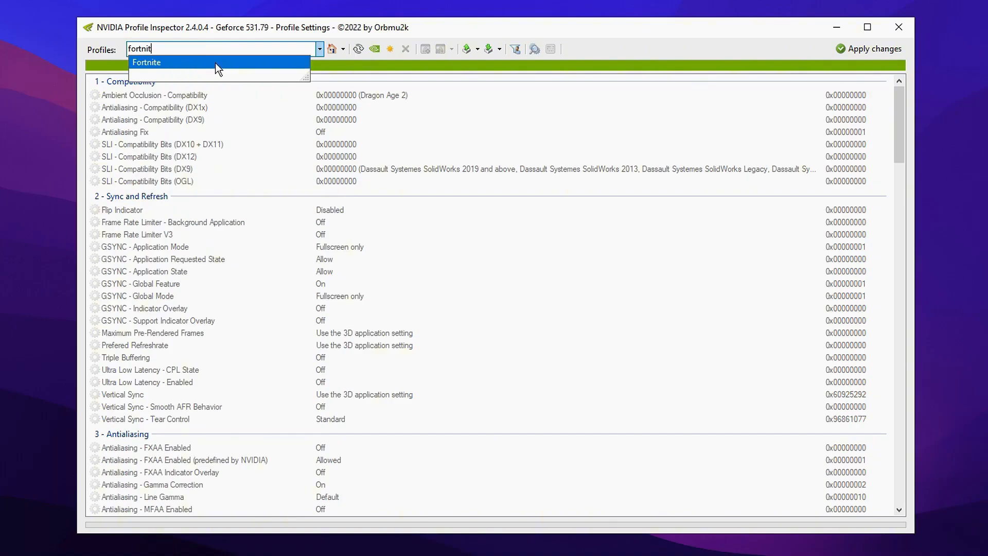
click(147, 61)
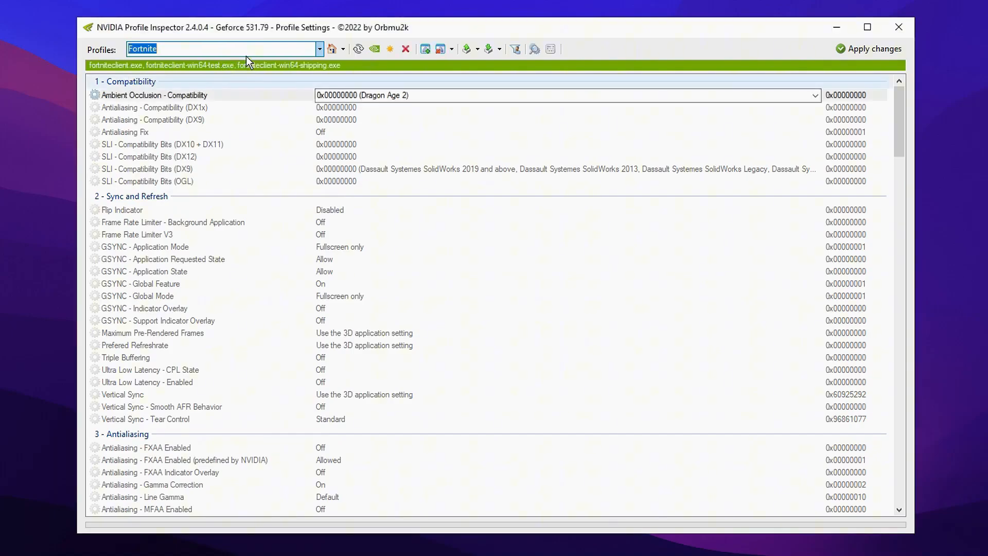
- Set Antialiasing - Transparency Supersampling to 0x00000008 AA_MODE_REPLAY_MODE_ALL
scroll(down, 3)
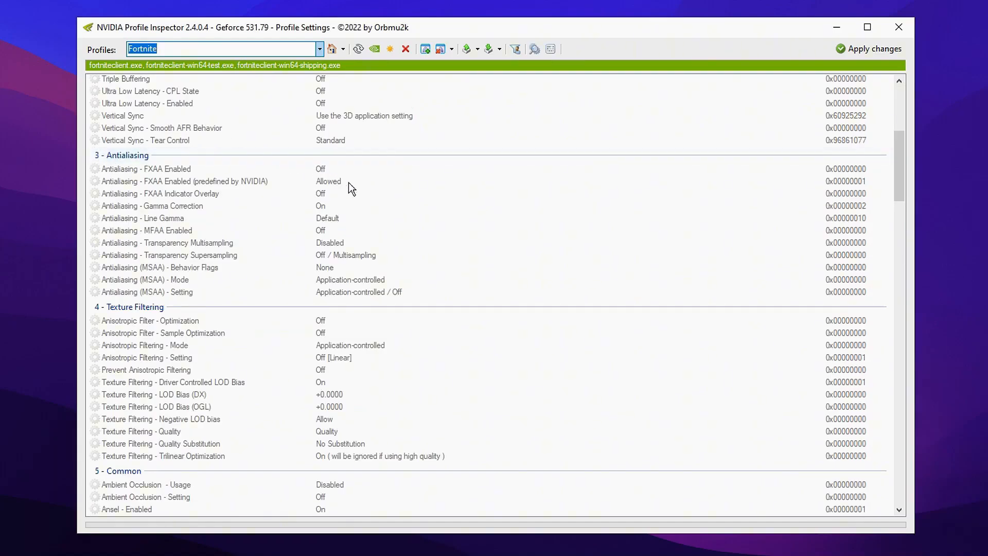
mouse_move(354, 259)
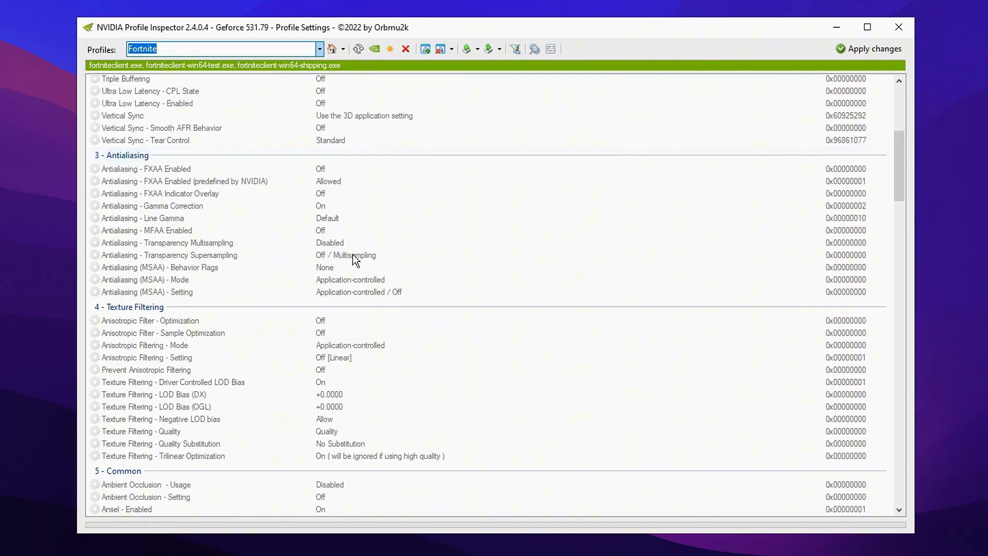
click(189, 255)
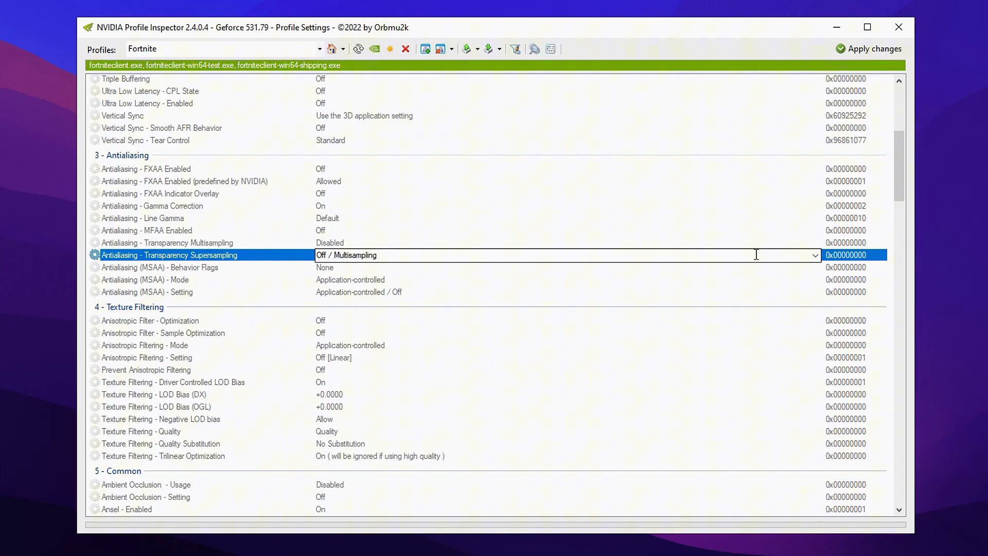
click(813, 255)
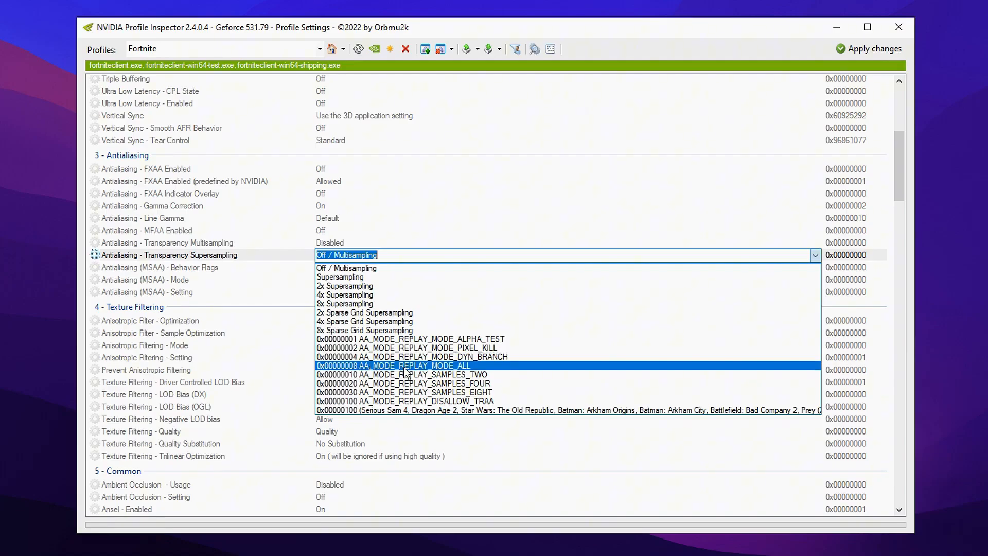
click(392, 365)
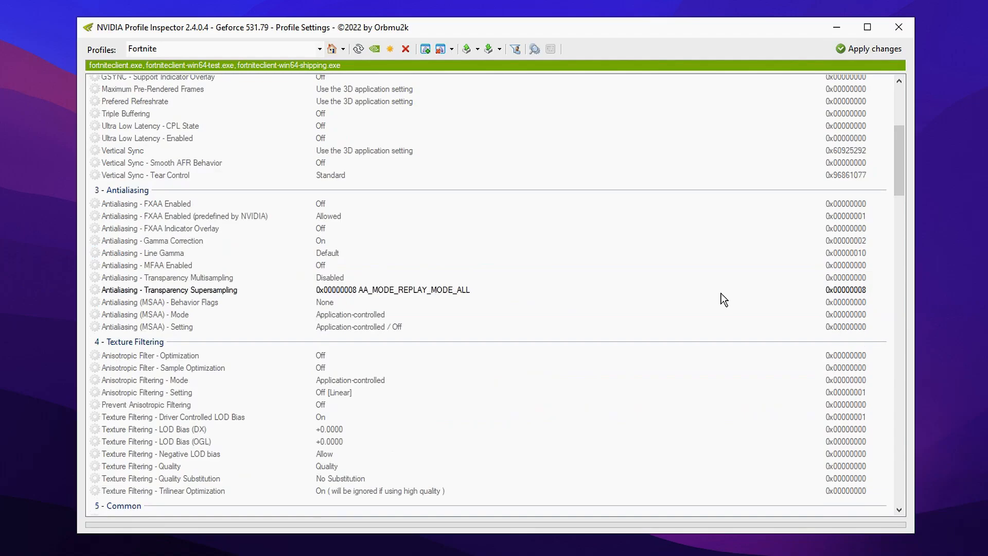
scroll(down, 3)
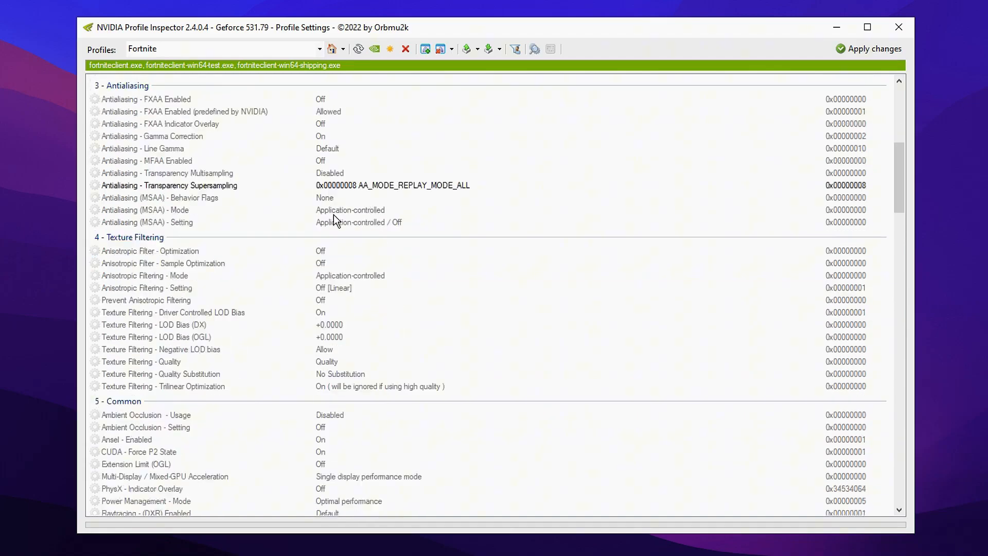
scroll(down, 3)
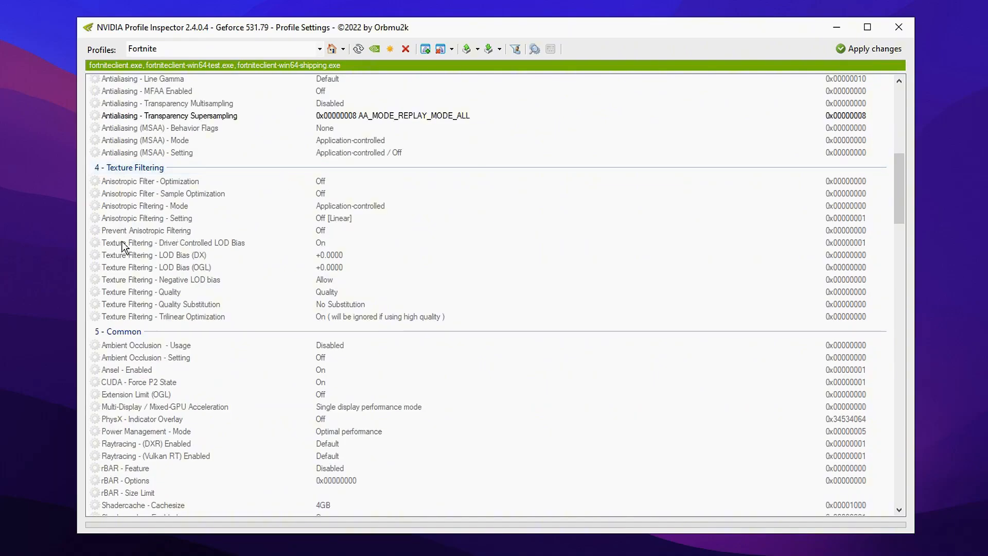
- Turn Texture Filtering - Driver Controlled LOD Bias Off
click(170, 243)
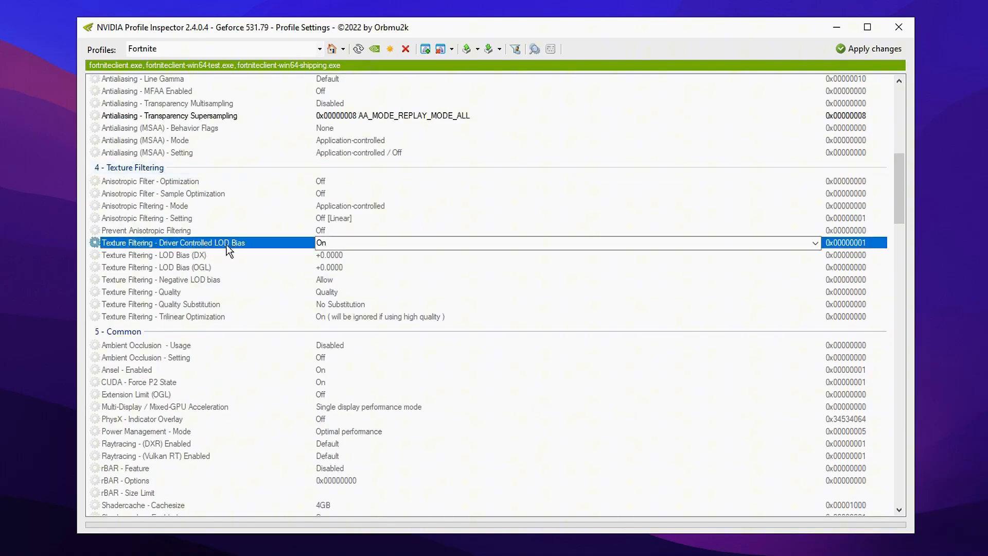
mouse_move(758, 257)
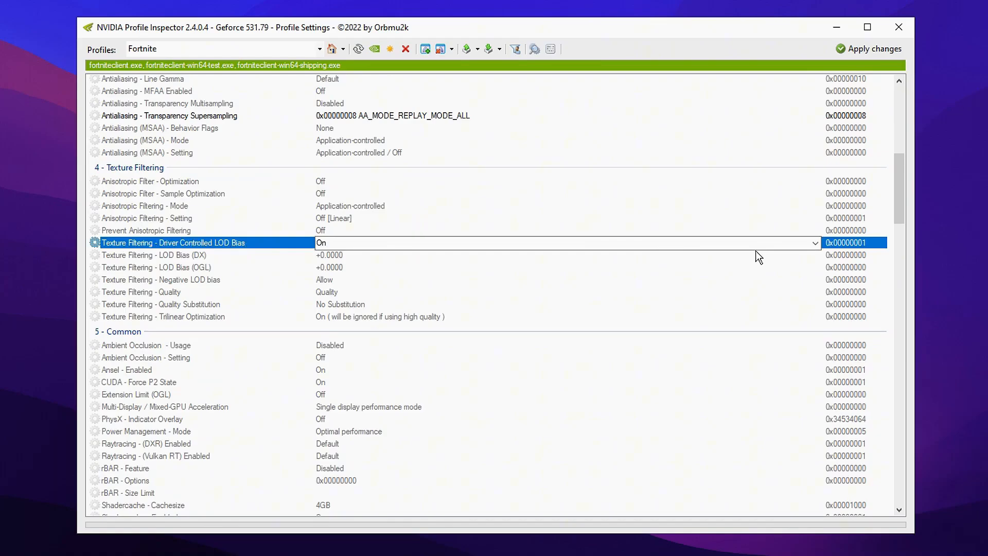
click(814, 242)
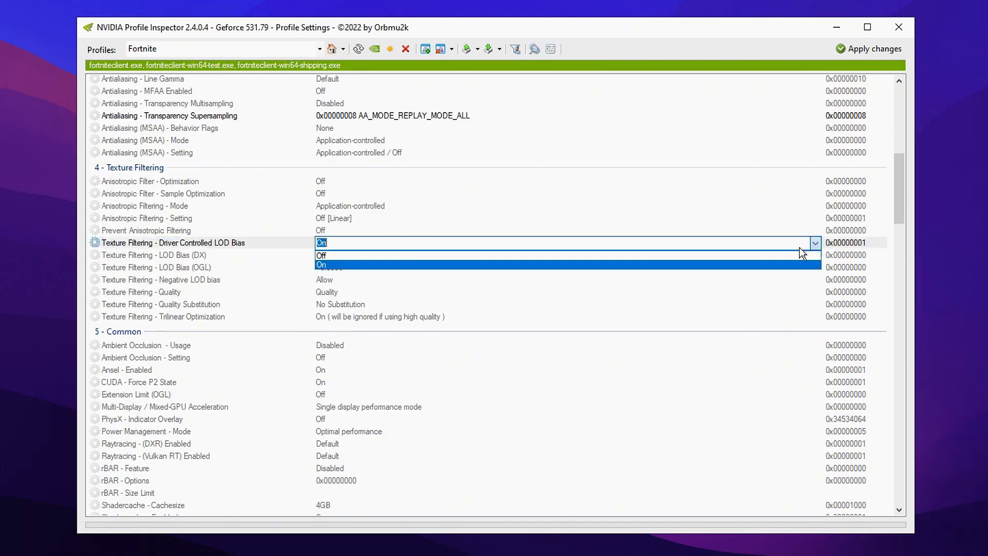
click(321, 255)
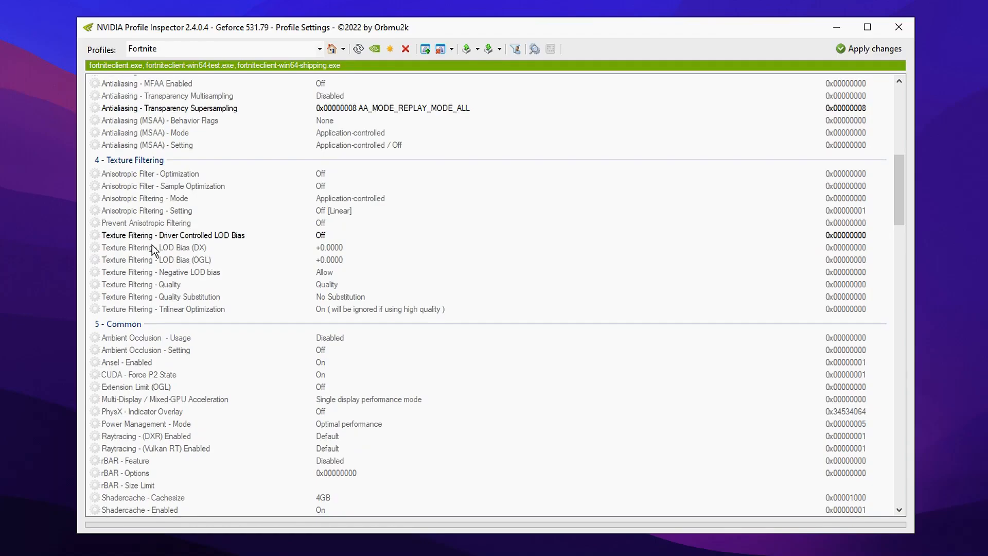
- Set LOD Bias (DX) and LOD Bias (OGL) to +3.0000
click(154, 247)
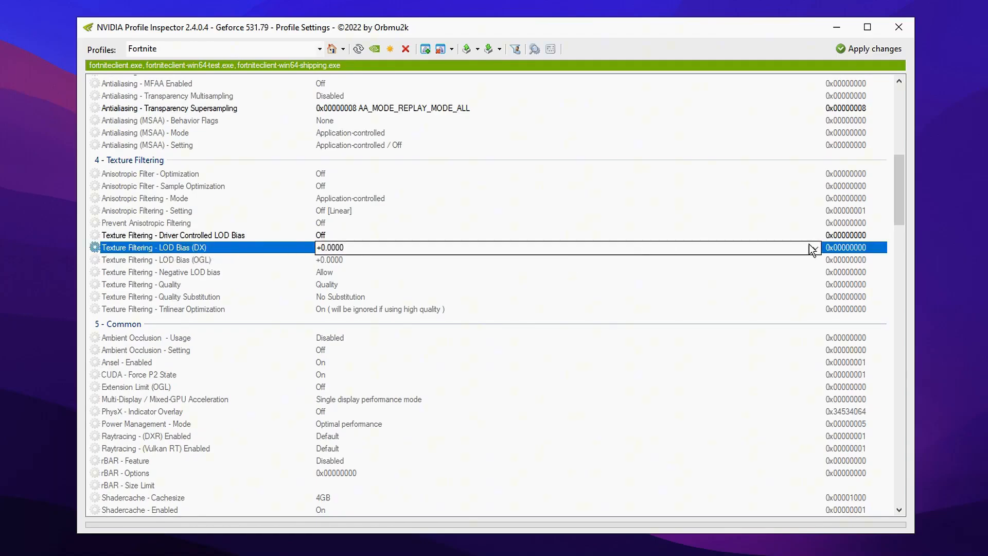
click(814, 246)
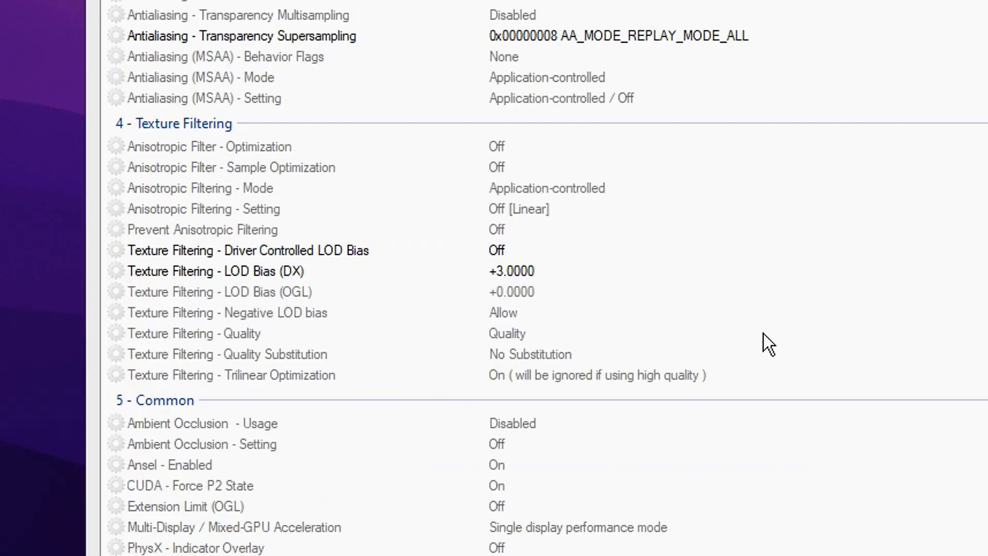
click(221, 291)
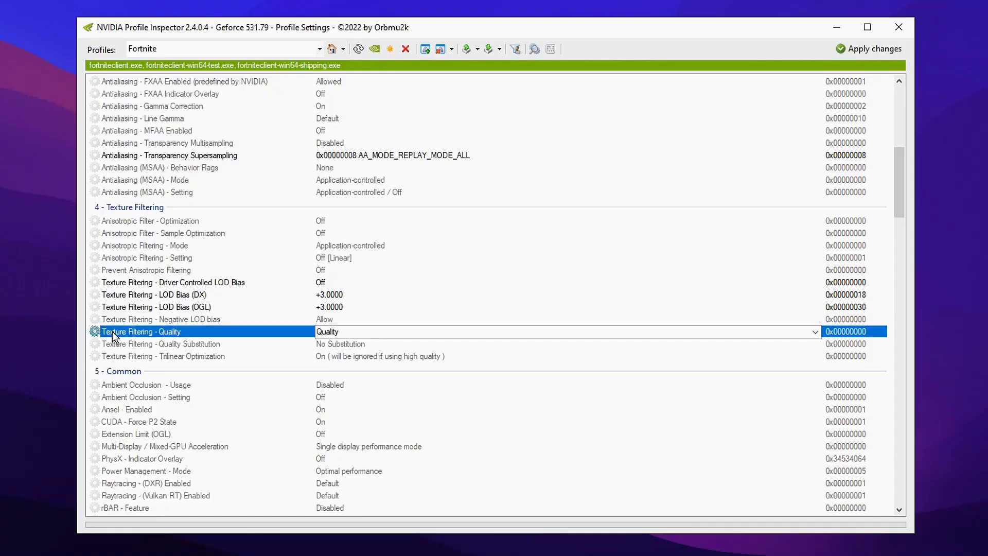
mouse_move(580, 331)
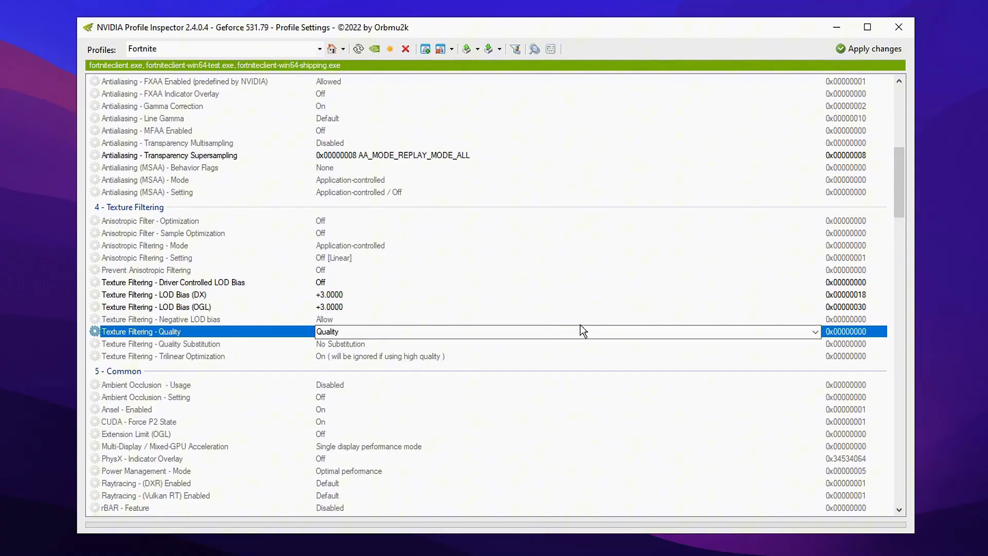
- Change Texture Filtering - Quality from Quality to Performance
click(813, 331)
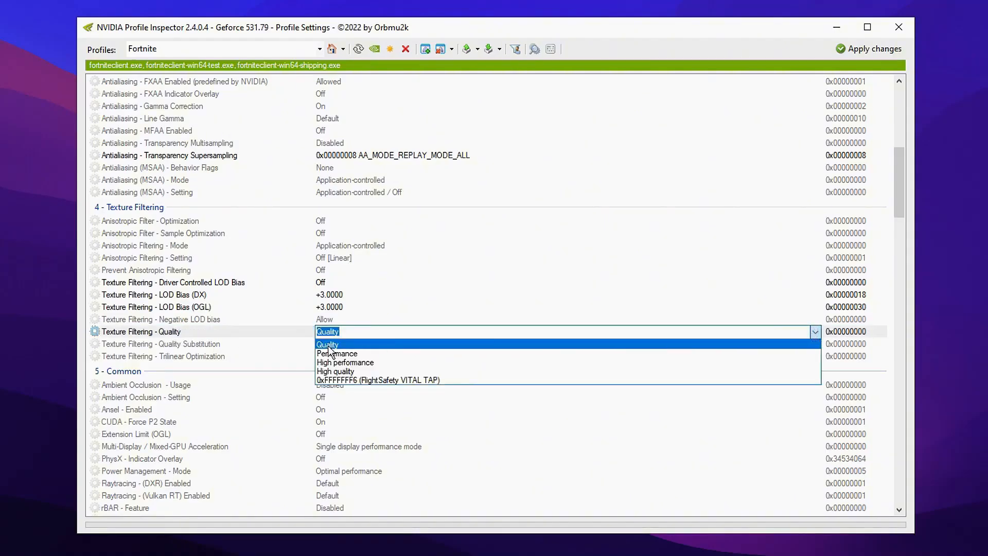
click(335, 370)
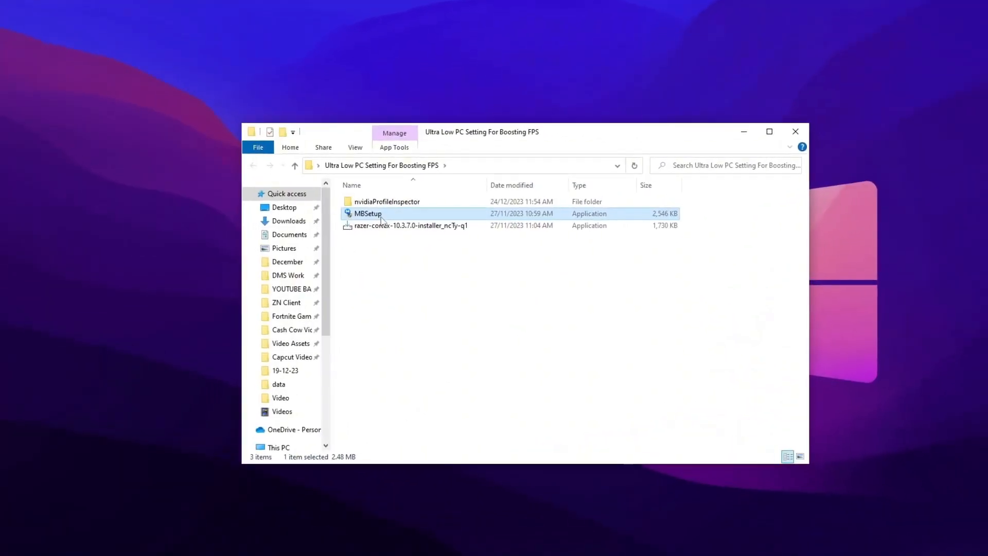
- Run MBSetup from the Ultra Low PC Setting For Boosting FPS folder's context menu
right_click(368, 213)
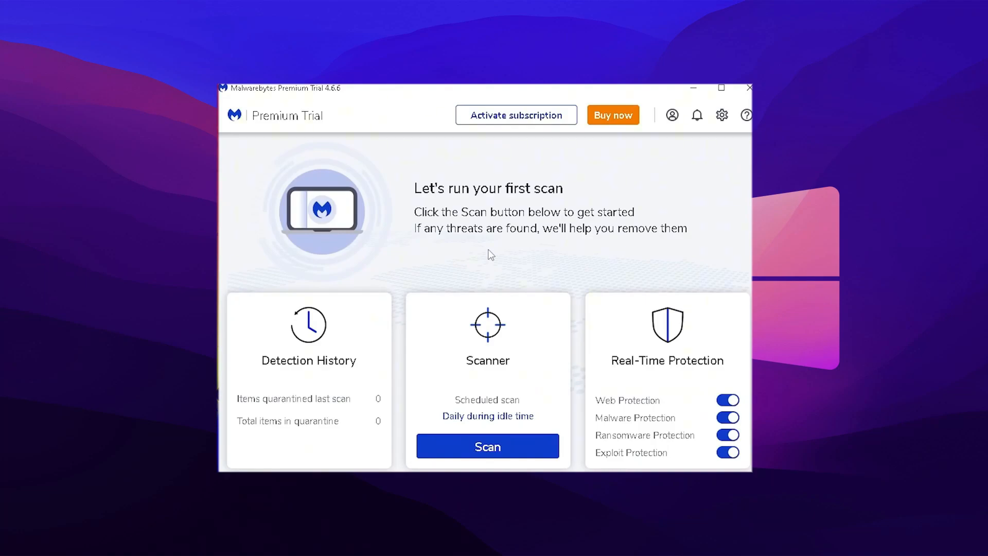
mouse_move(497, 283)
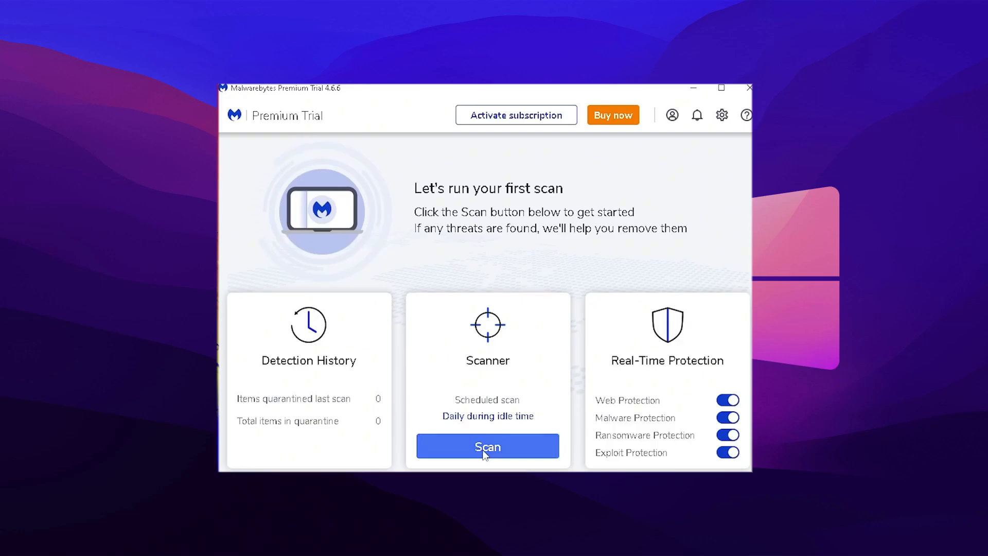
- Run a Malwarebytes threat scan finding 0 threats, then save a Weekly scan schedule
click(488, 446)
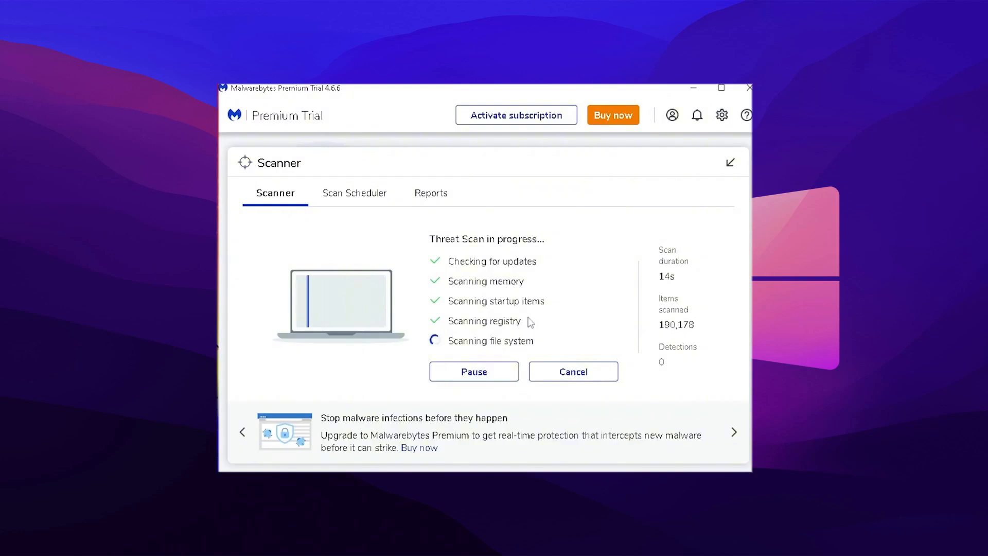
mouse_move(595, 326)
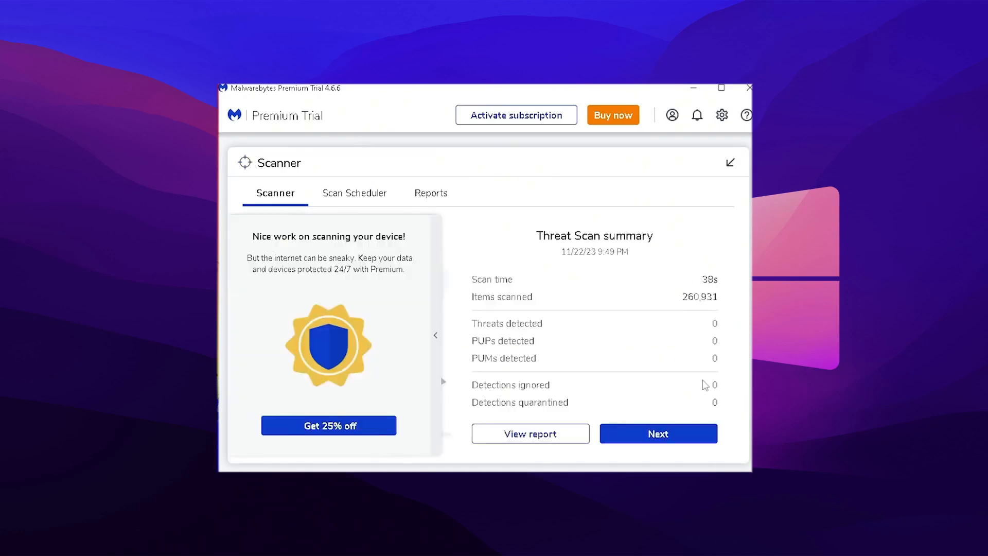
click(657, 433)
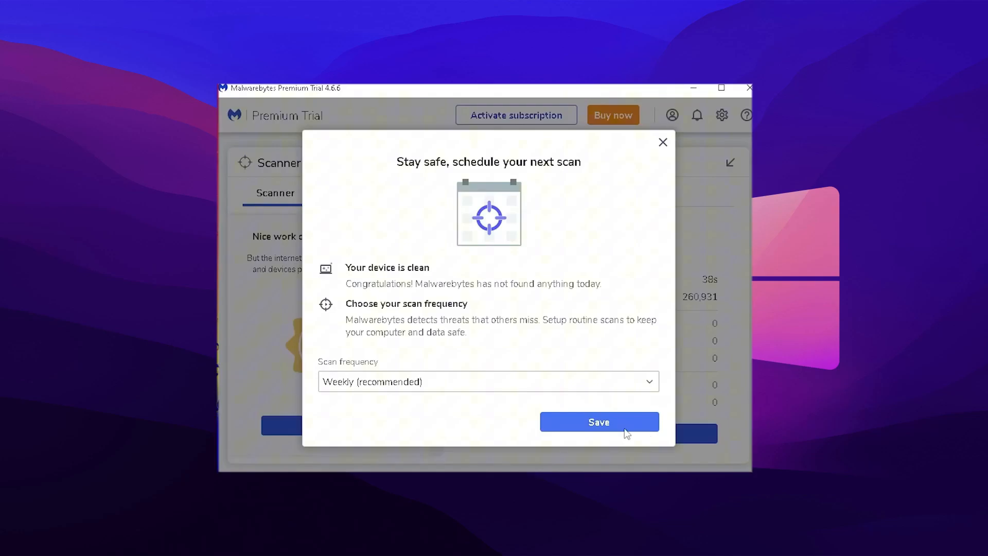
click(598, 421)
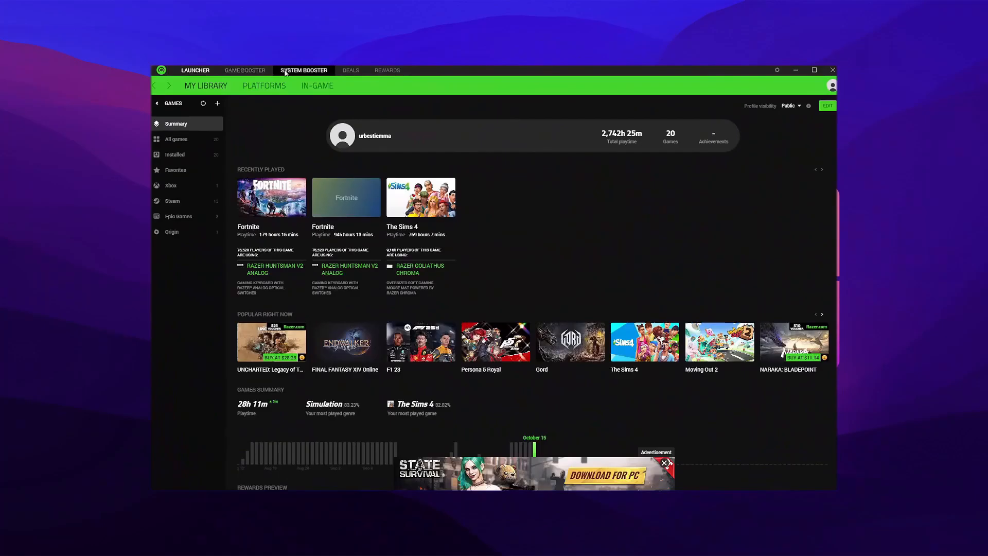
- Go to Game Booster > Booster Prime to list installed games like Fortnite
click(245, 70)
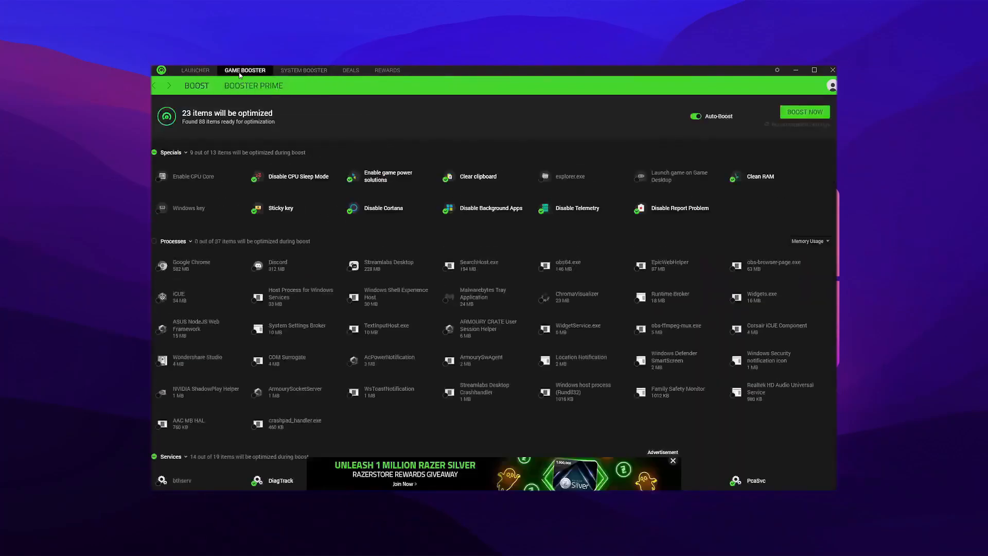
click(254, 85)
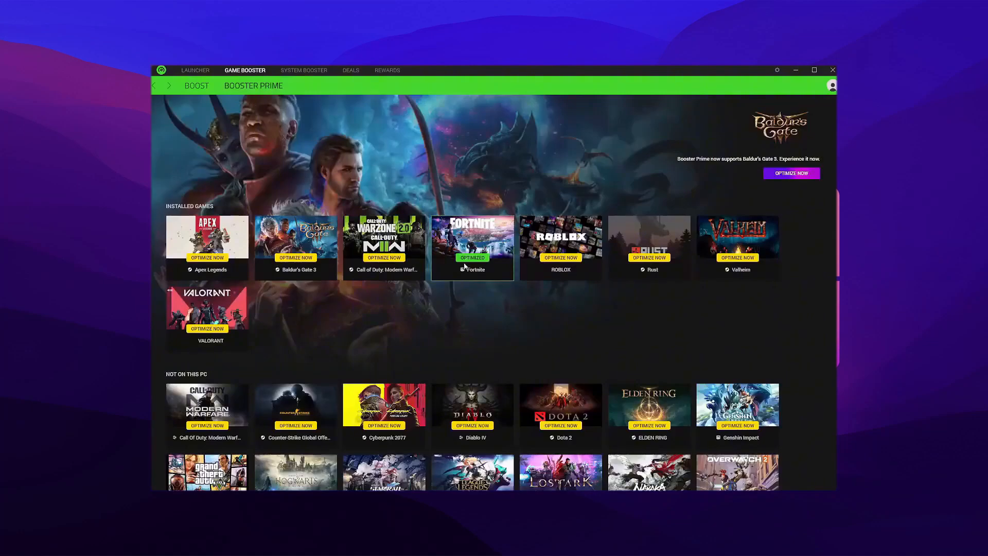
- Optimize Fortnite in Booster Prime using the Performance profile
click(471, 246)
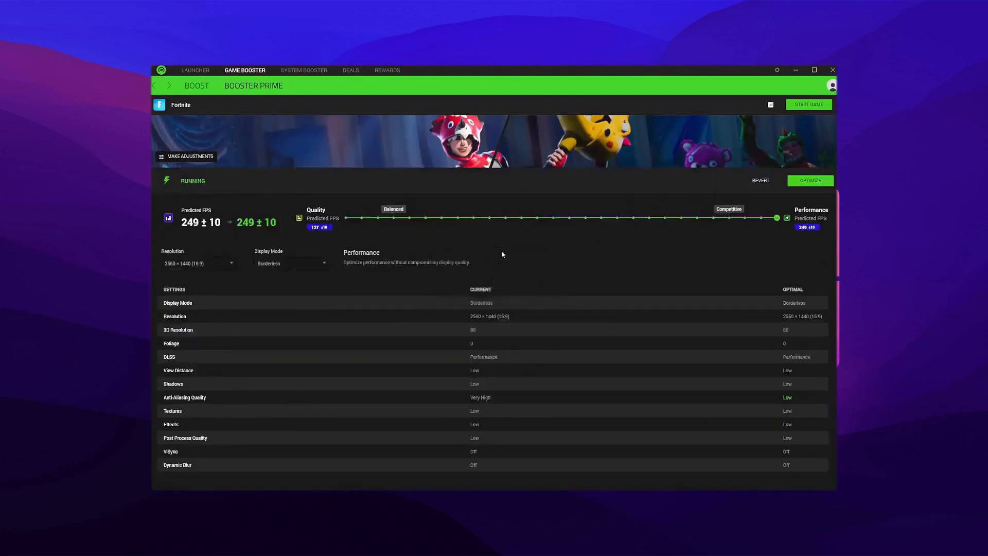
click(808, 180)
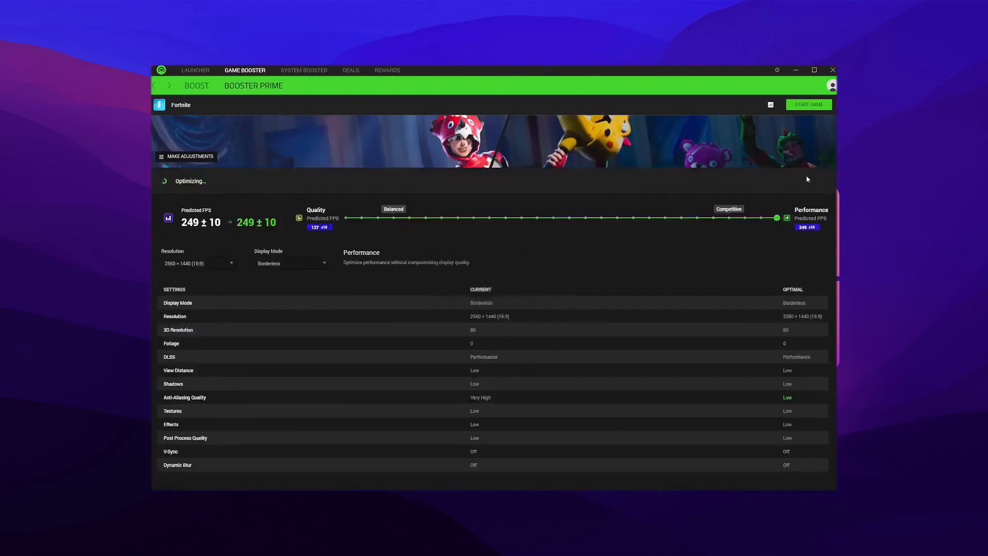